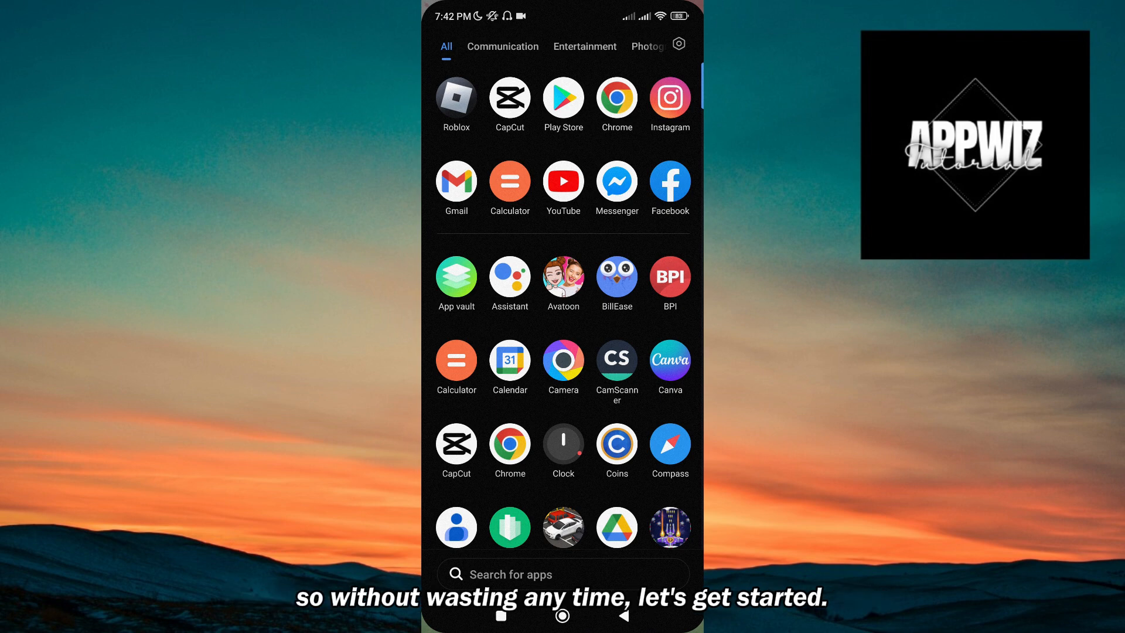
Step: Launch Roblox, review the Privacy settings with communication set to off, and return to Settings
left_click(456, 98)
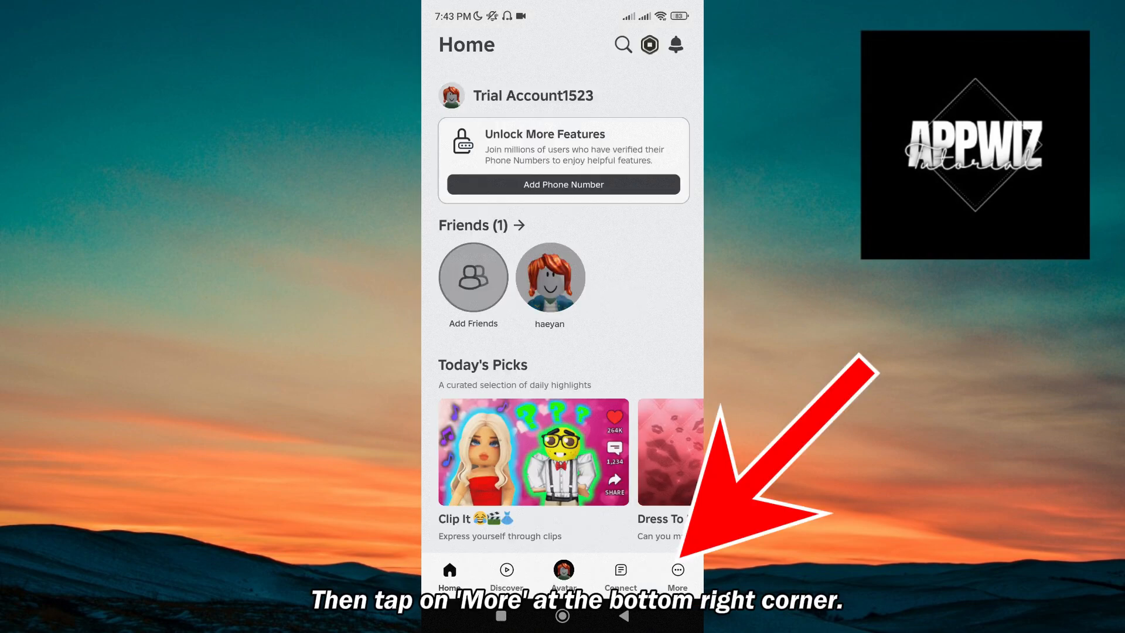
left_click(675, 574)
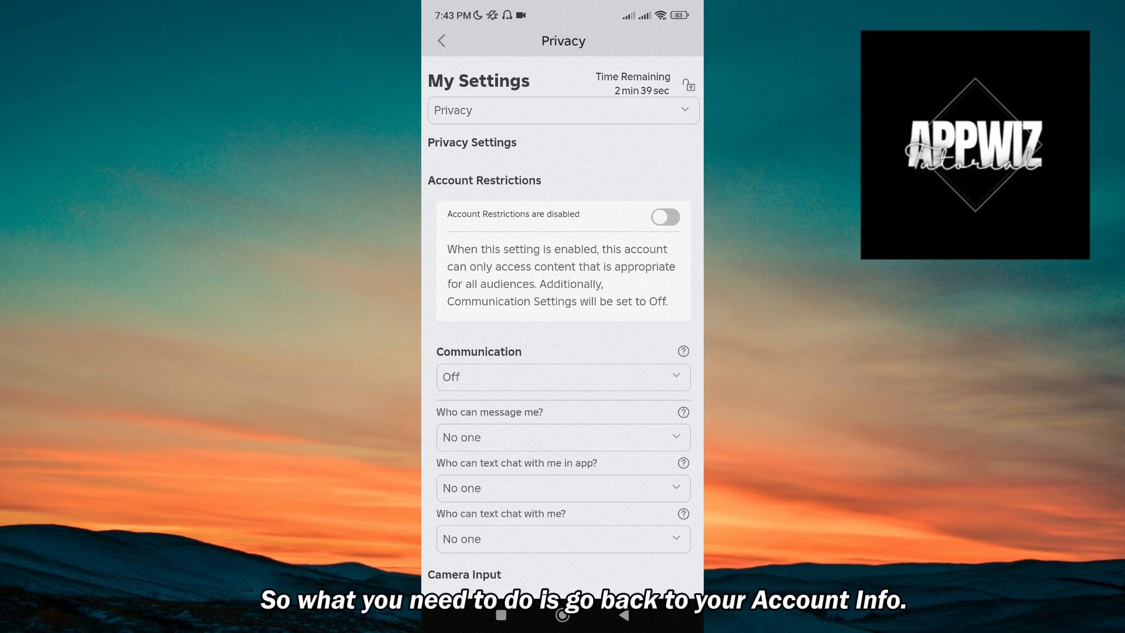
left_click(443, 41)
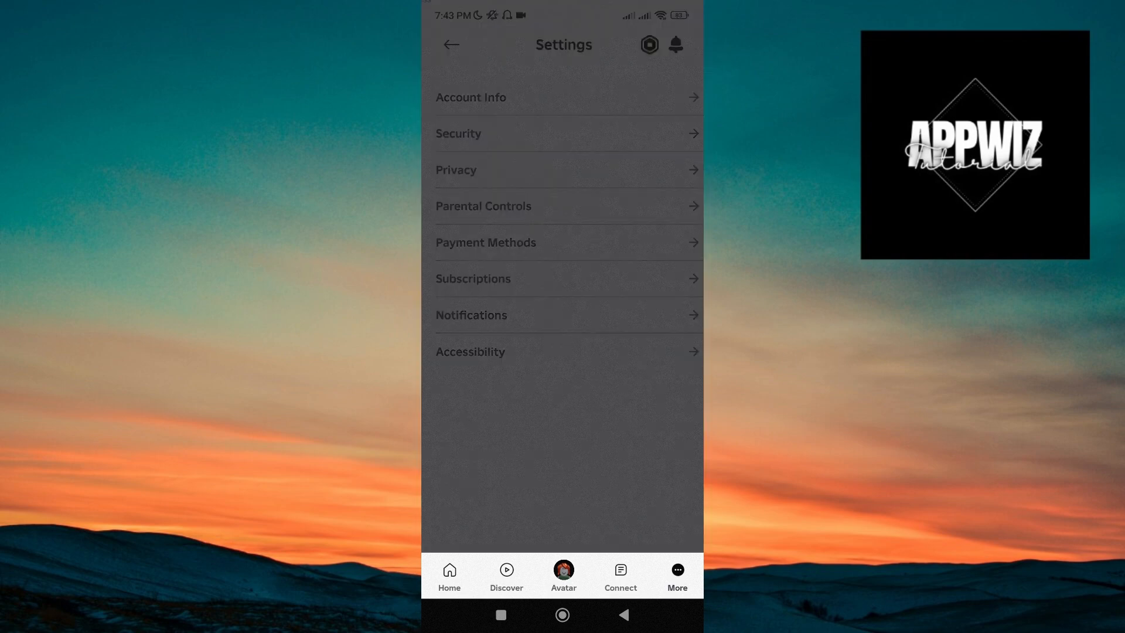
Step: Open Account Info and start Verify My Age, then leave for the app list
left_click(471, 96)
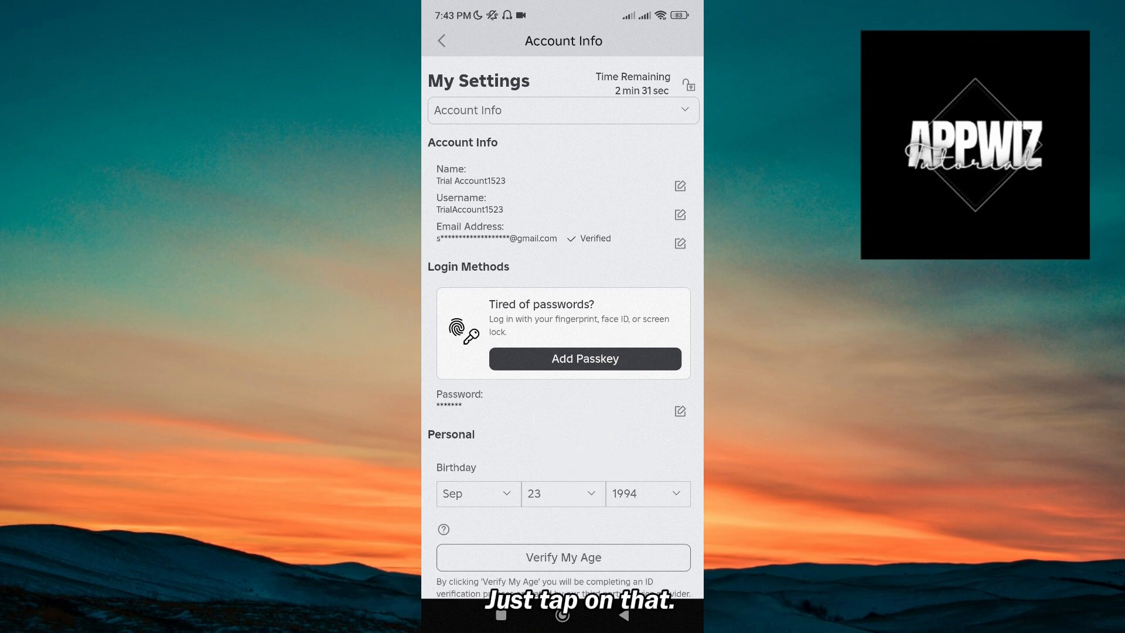
scroll("up", 3)
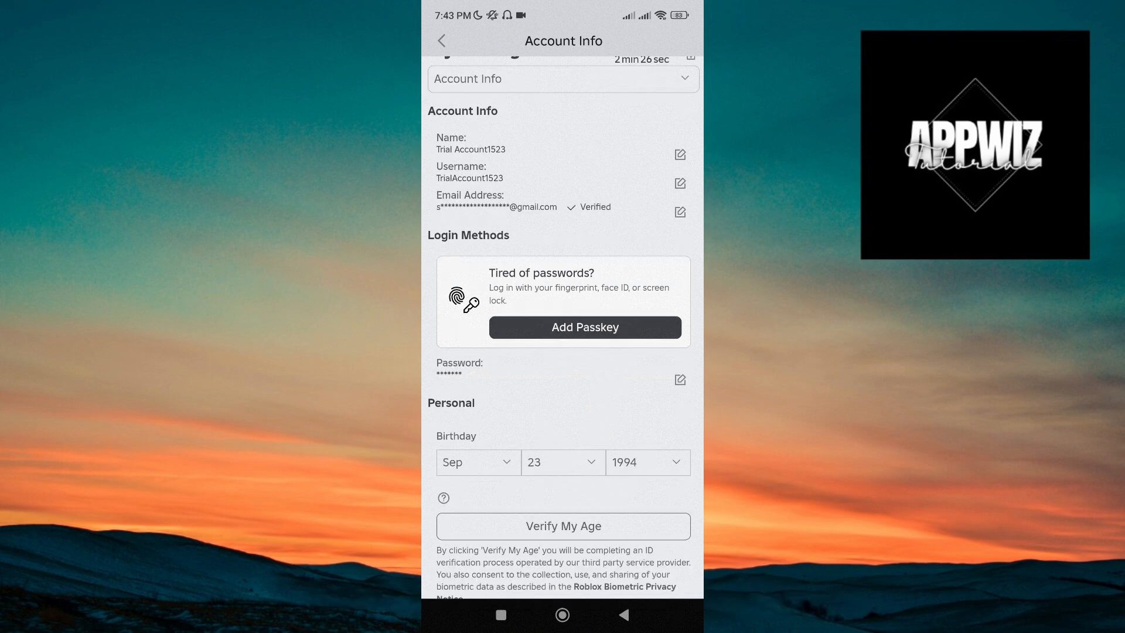
left_click(563, 526)
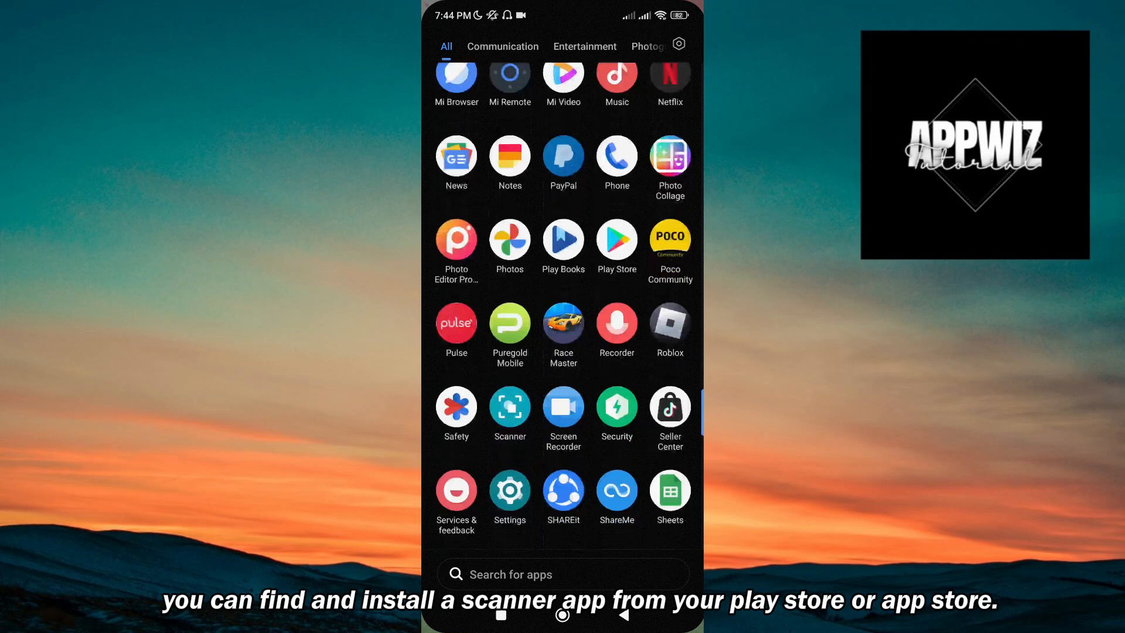
Step: Scan the saved screenshot in Scanner and open Roblox's 'Let's get you verified' page
left_click(509, 409)
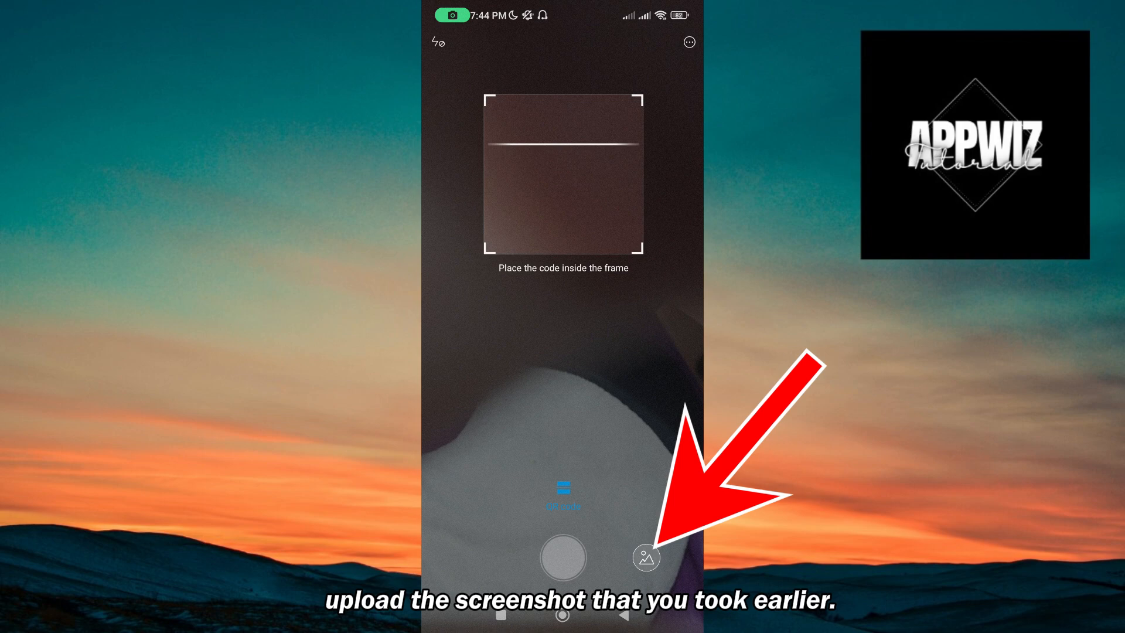
left_click(644, 557)
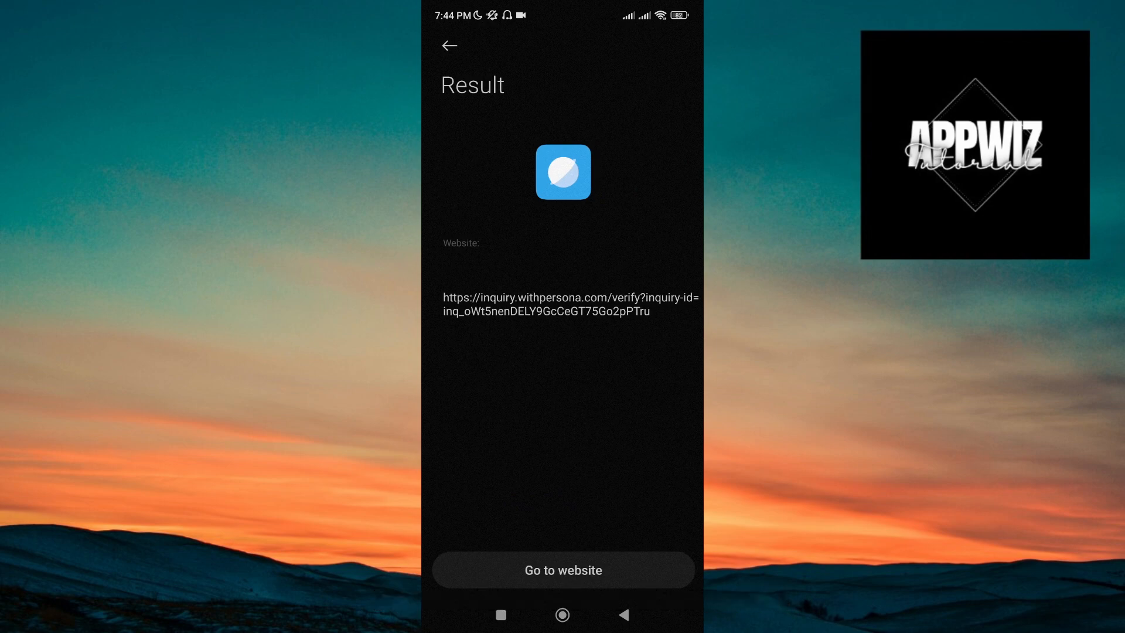
left_click(562, 570)
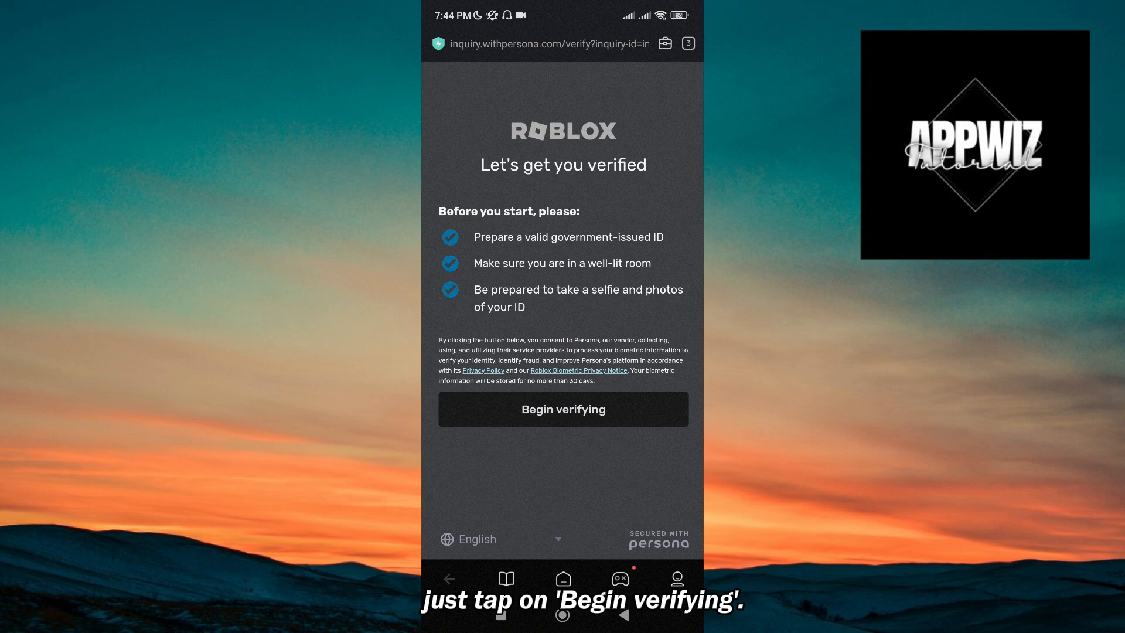
Step: Begin Persona verification and select Philippines as the ID's country
left_click(563, 409)
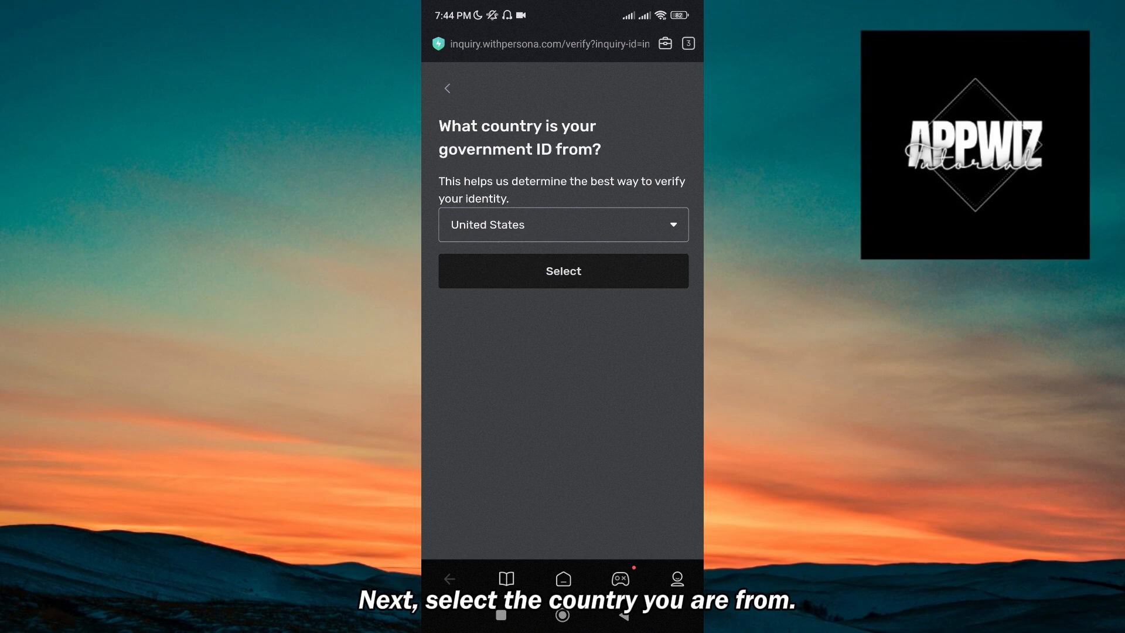
left_click(563, 225)
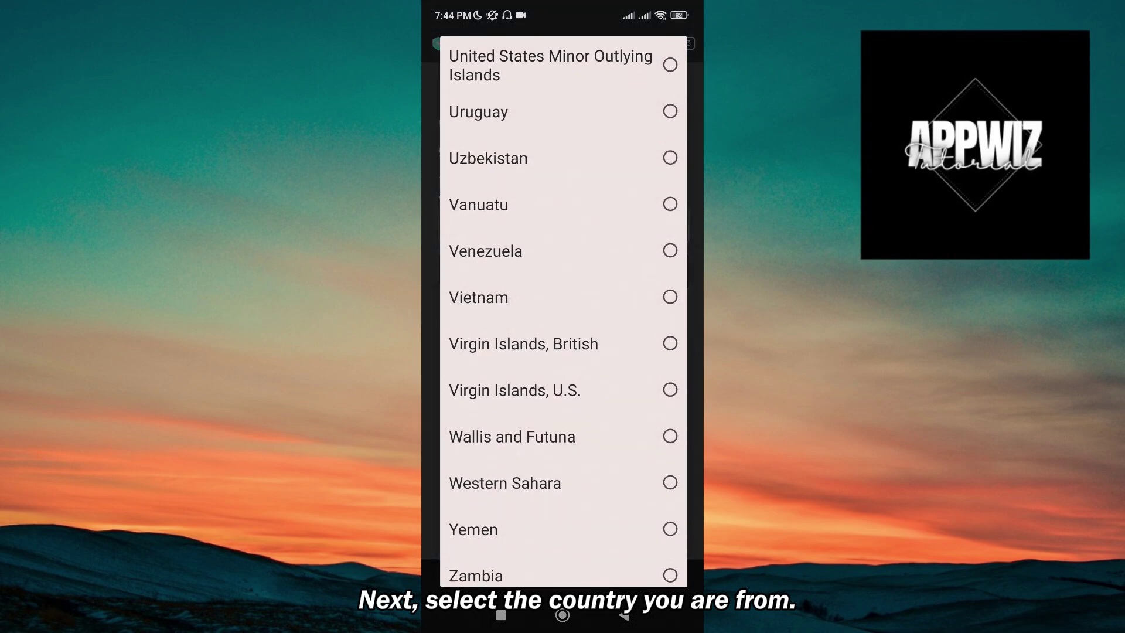
scroll("up", 3)
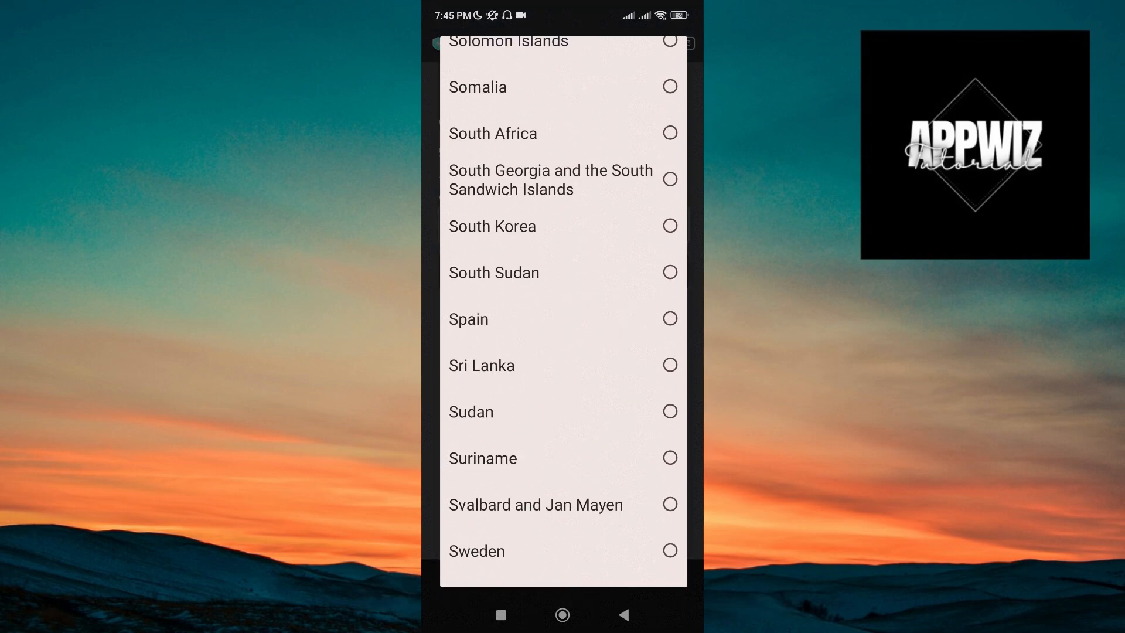
scroll("up", 3)
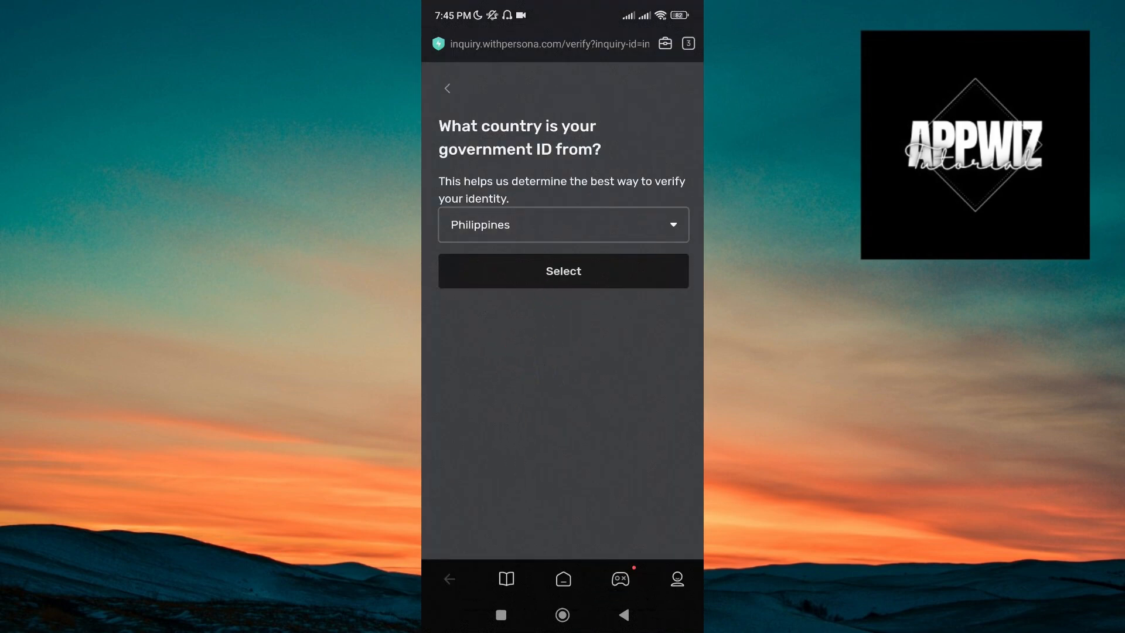
left_click(562, 271)
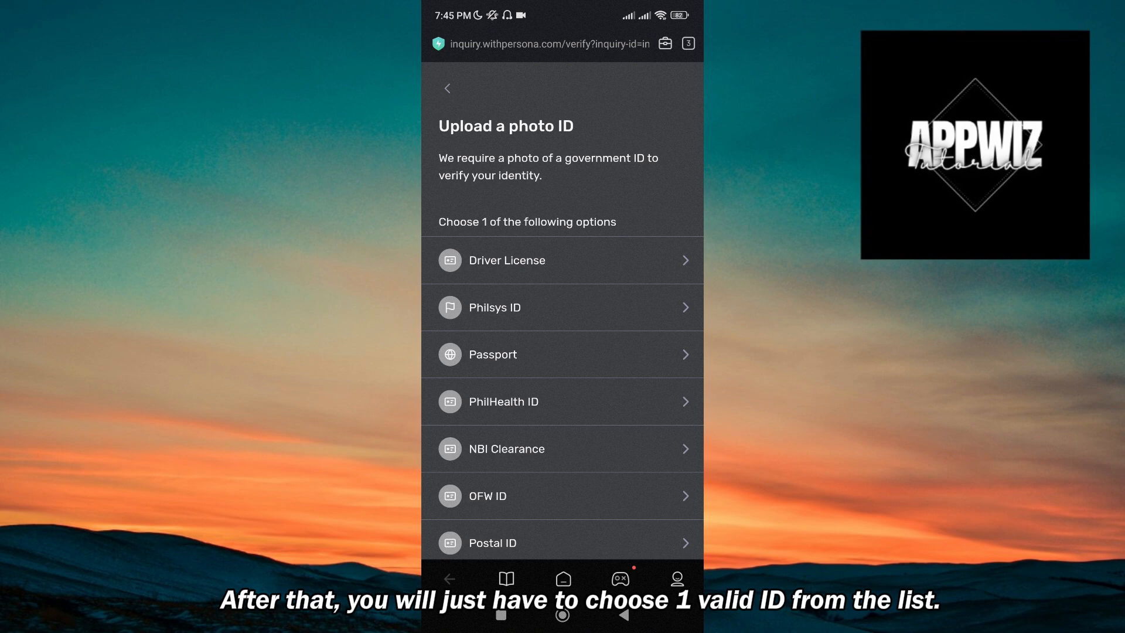
Step: Choose UMID, allow camera access, and accept a photo of the ID front
scroll("up", 3)
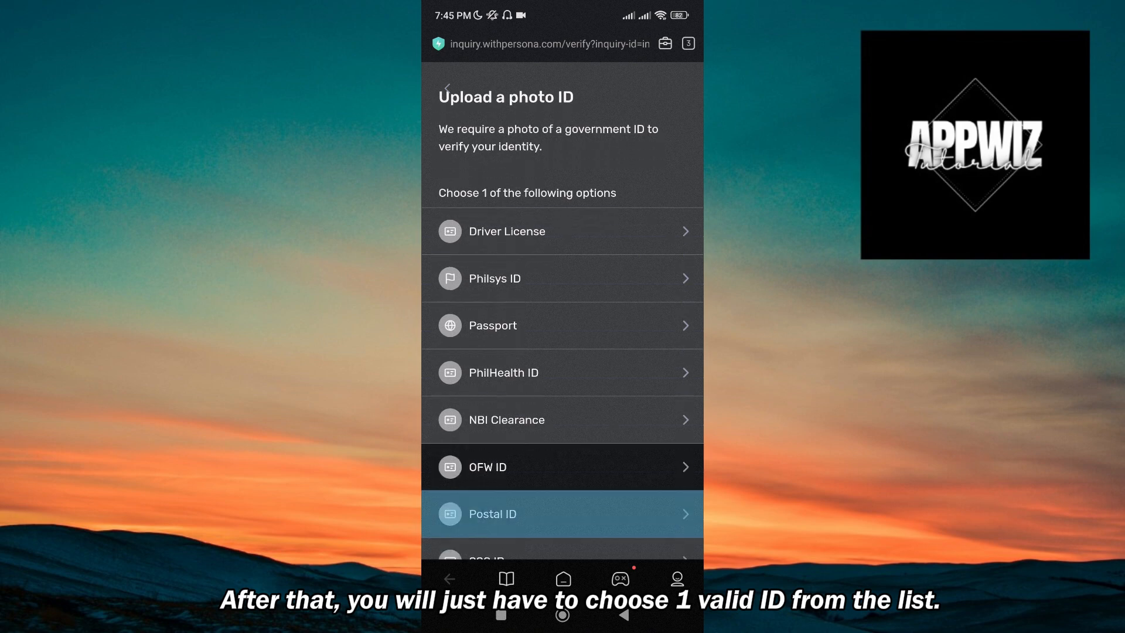
scroll("down", 3)
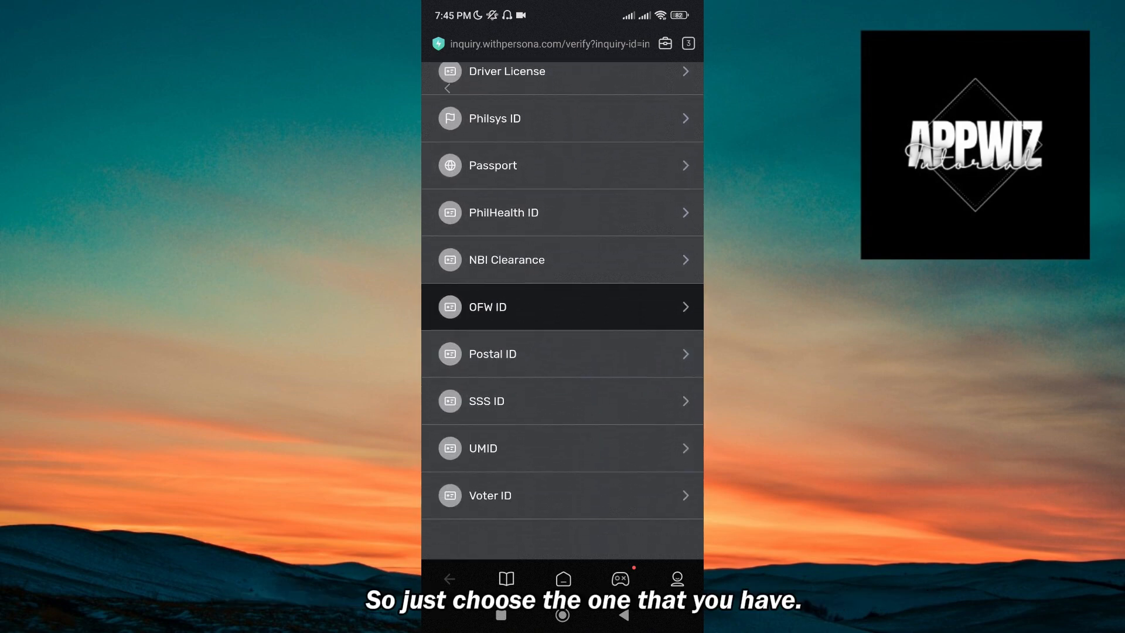
left_click(563, 448)
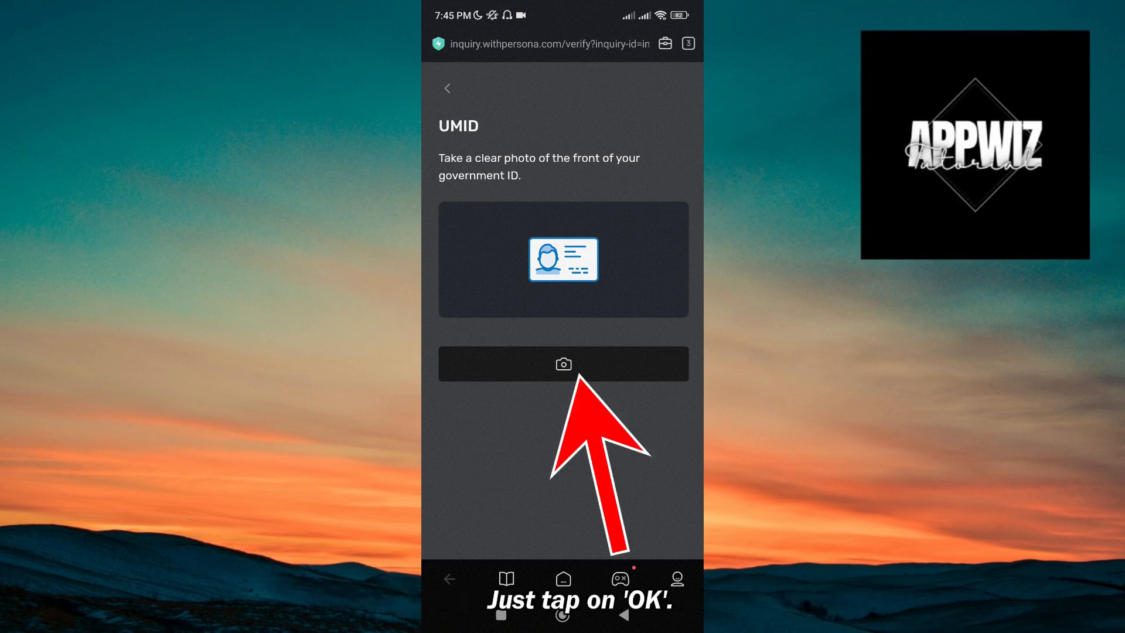
left_click(563, 364)
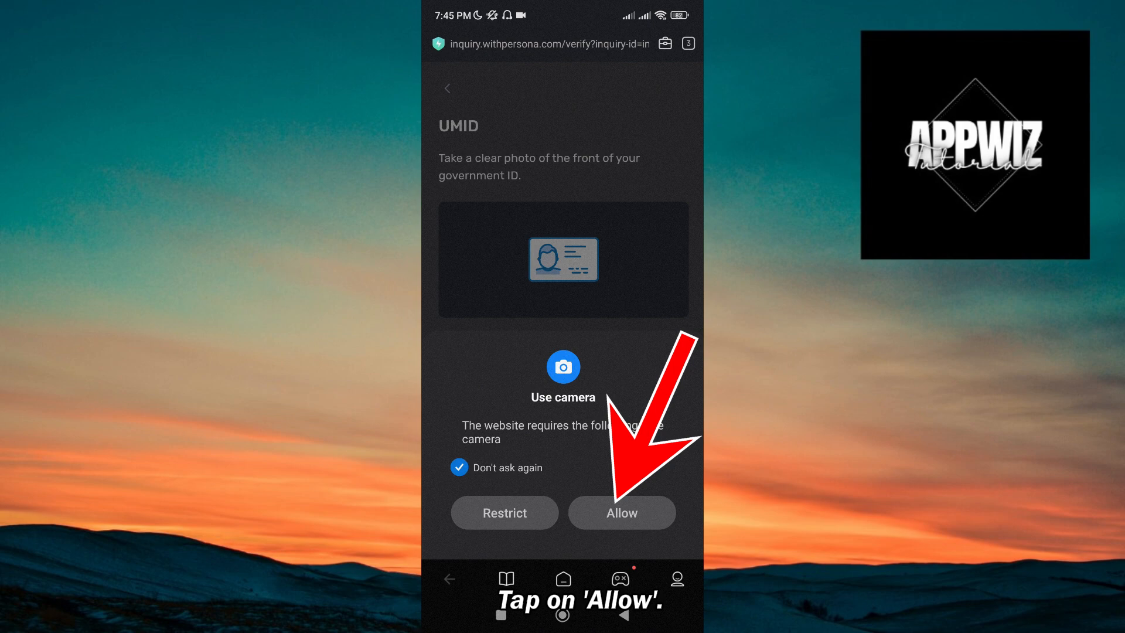
left_click(621, 512)
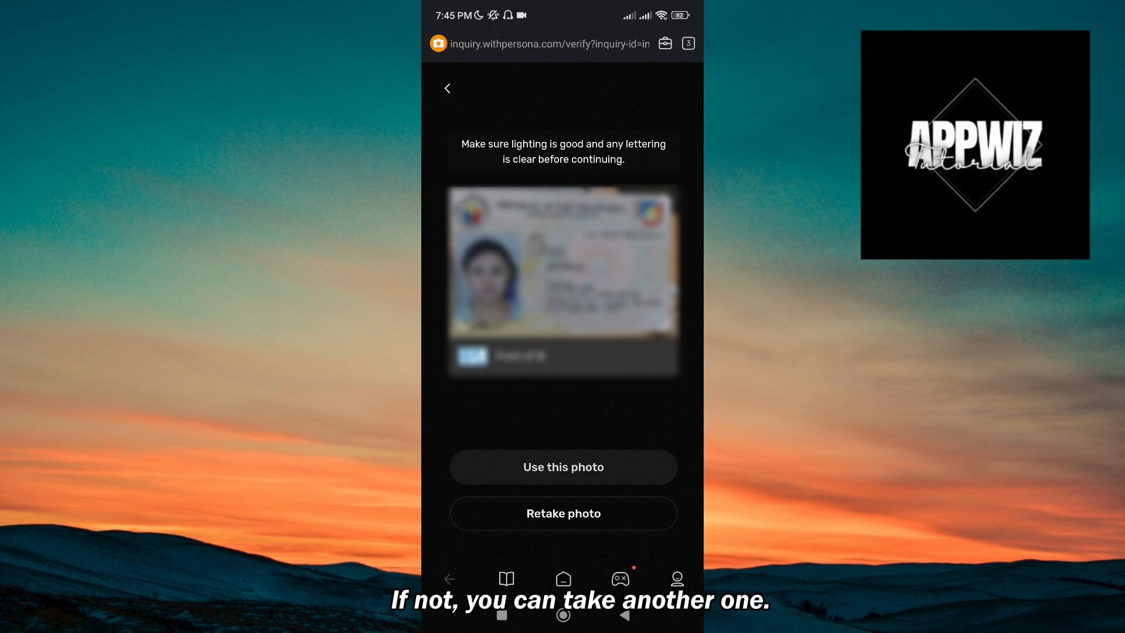
left_click(562, 466)
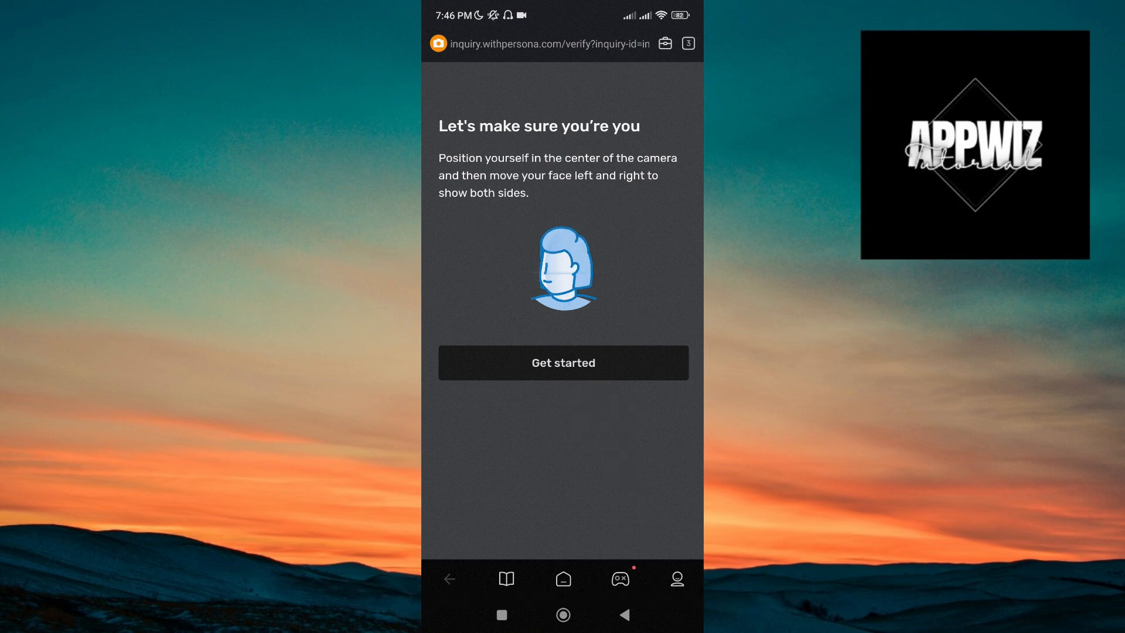
Step: Start the selfie check and capture the selfie, returning to Roblox Home
left_click(562, 362)
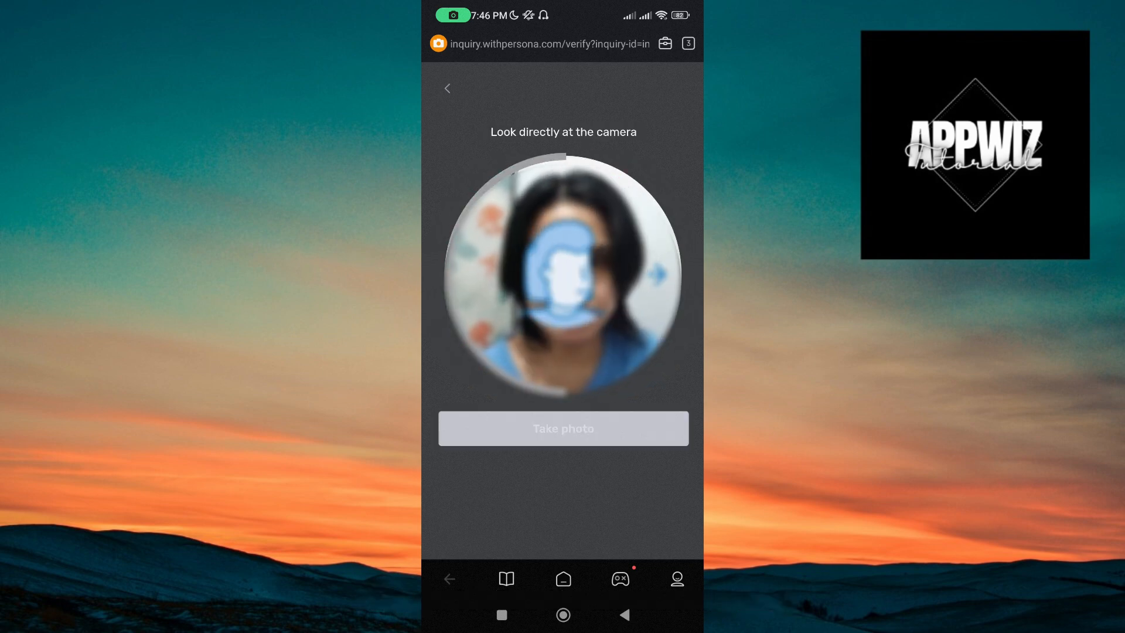
left_click(563, 429)
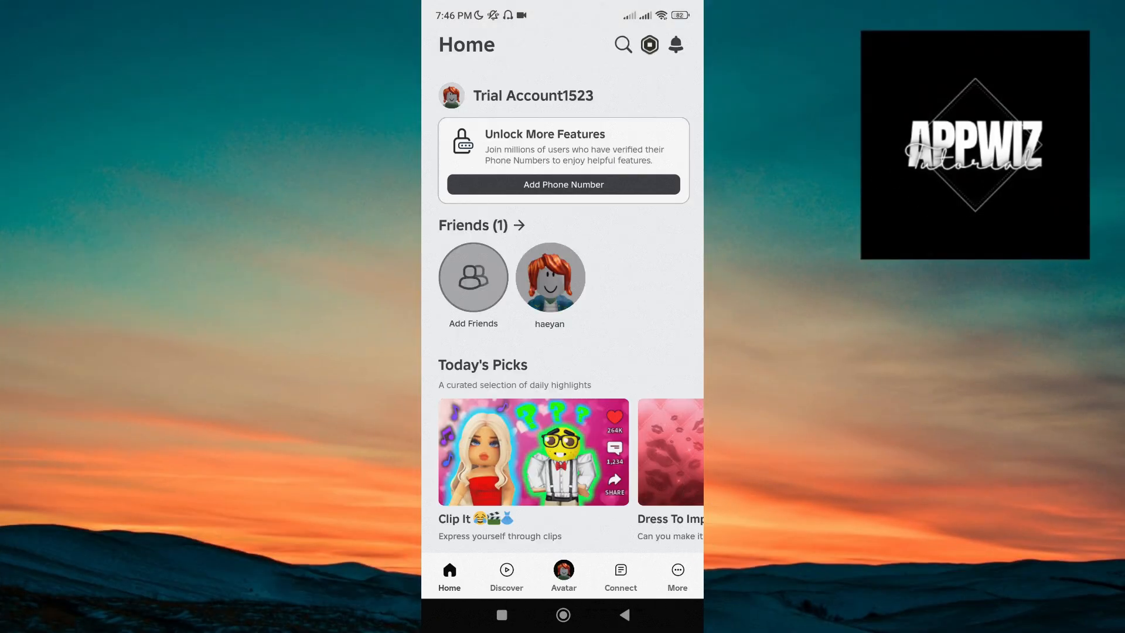
Step: Go to More > Settings > Privacy and scroll to Microphone and Camera Input
left_click(675, 576)
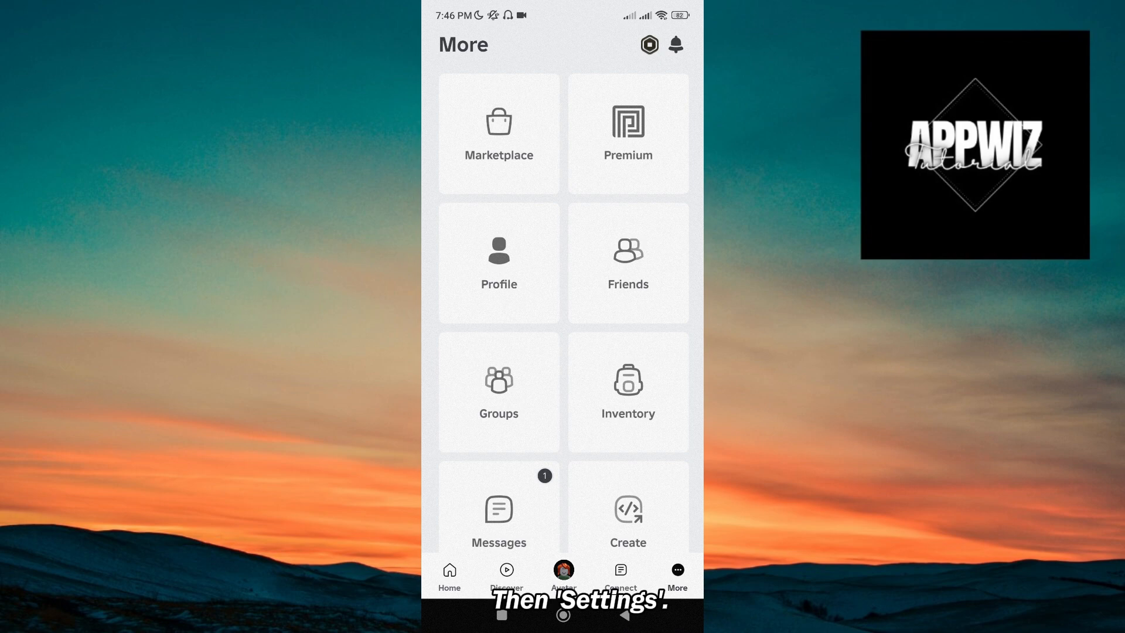
scroll("down", 3)
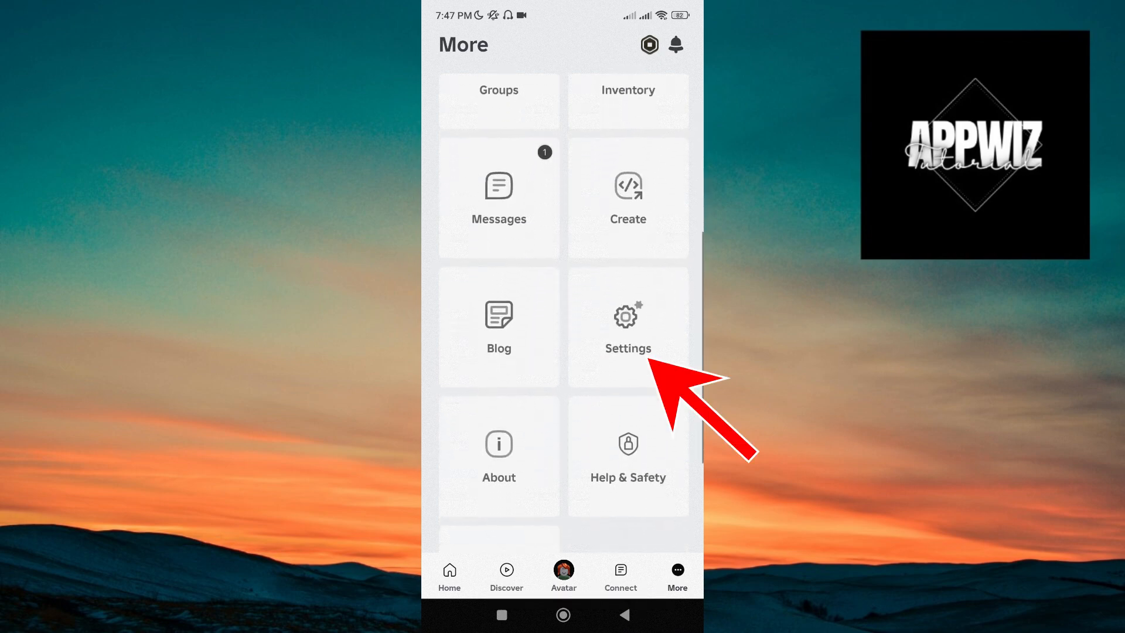
left_click(627, 326)
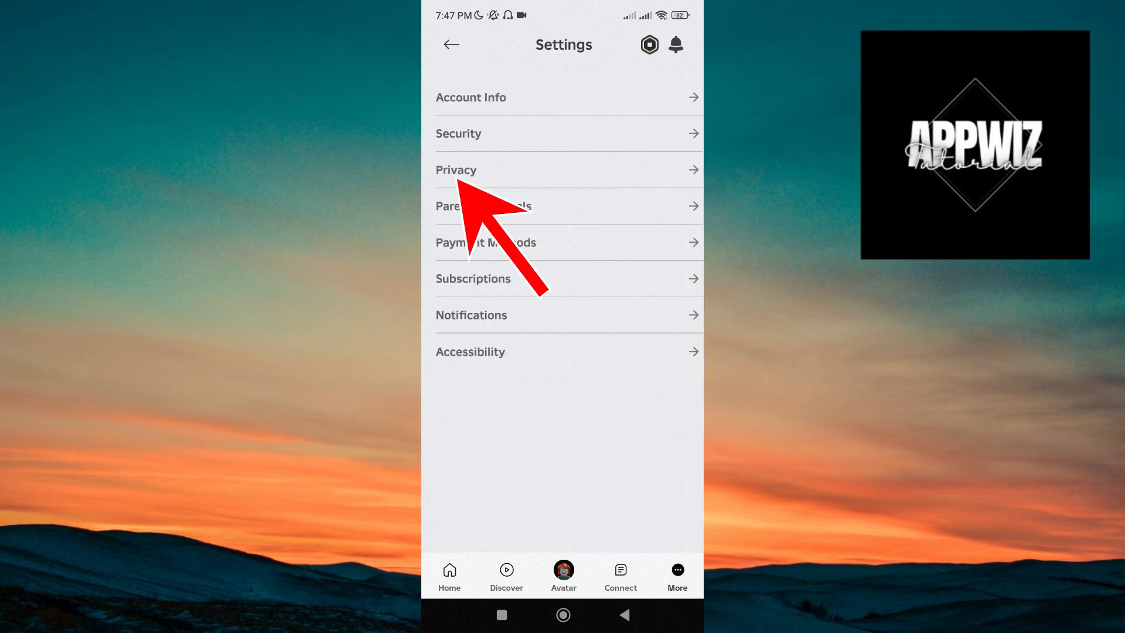
left_click(456, 170)
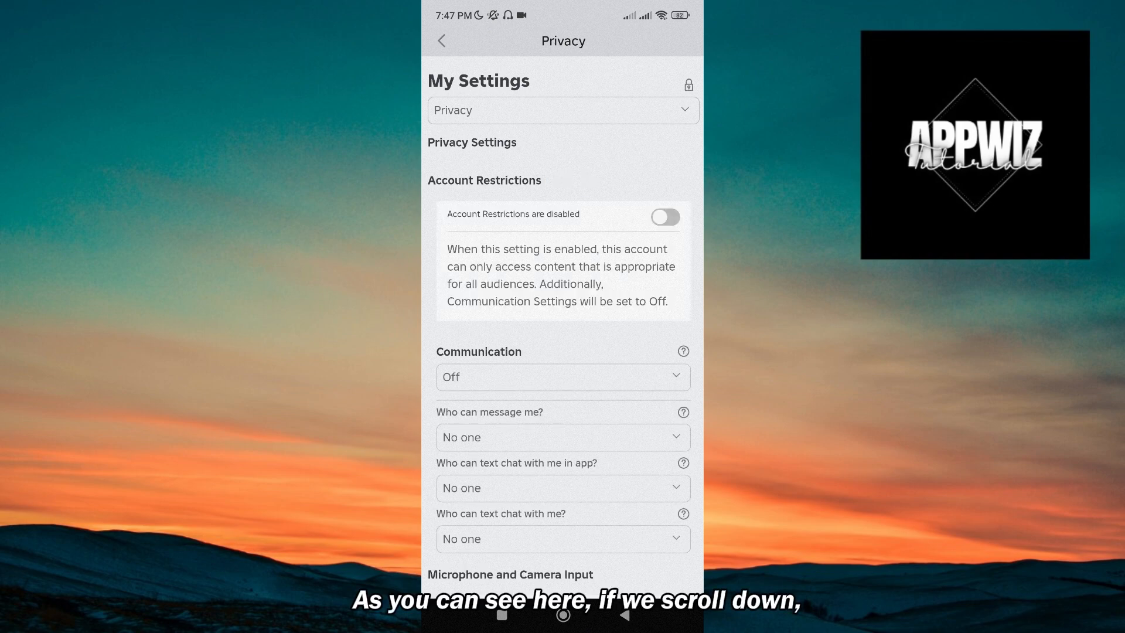
scroll("down", 3)
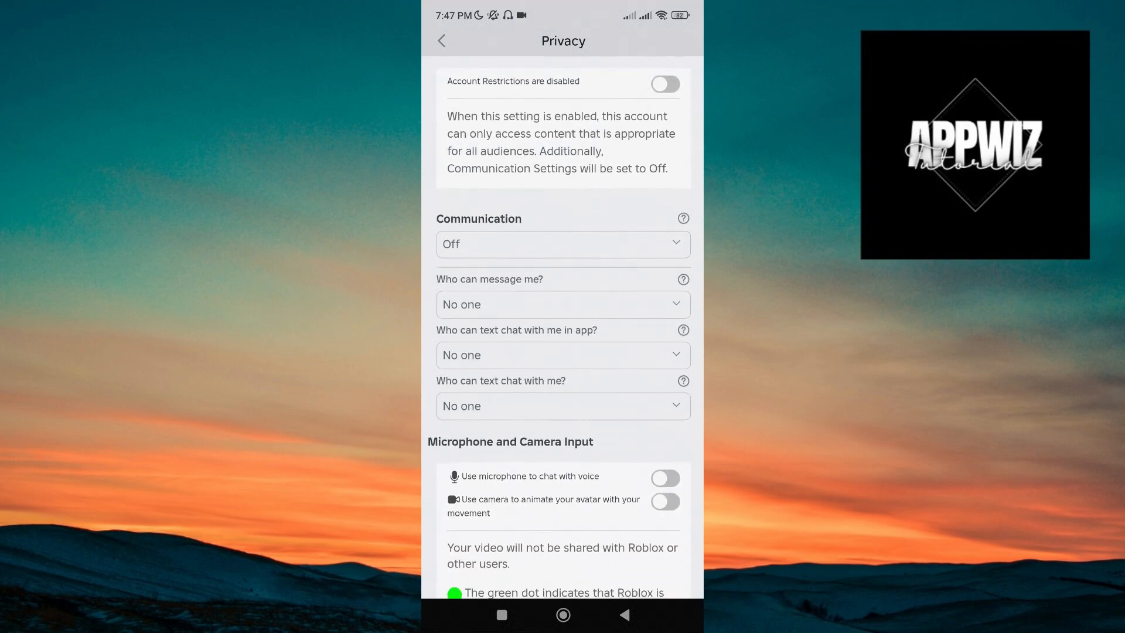
scroll("down", 3)
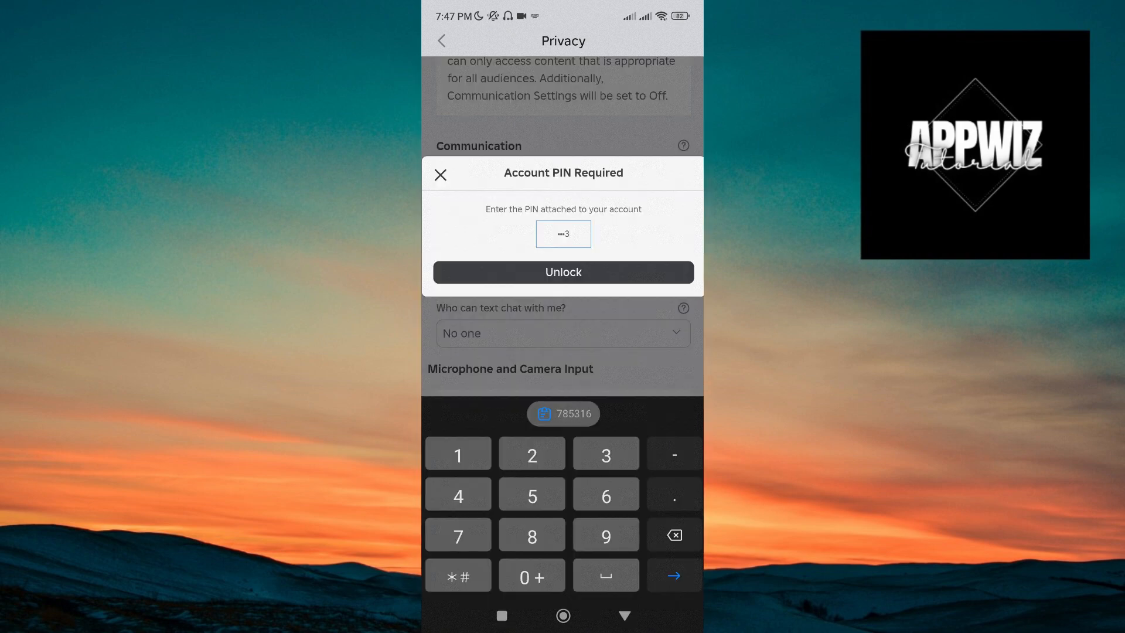
Step: Unlock settings with the account PIN and enable Chat with Voice using the microphone
left_click(563, 272)
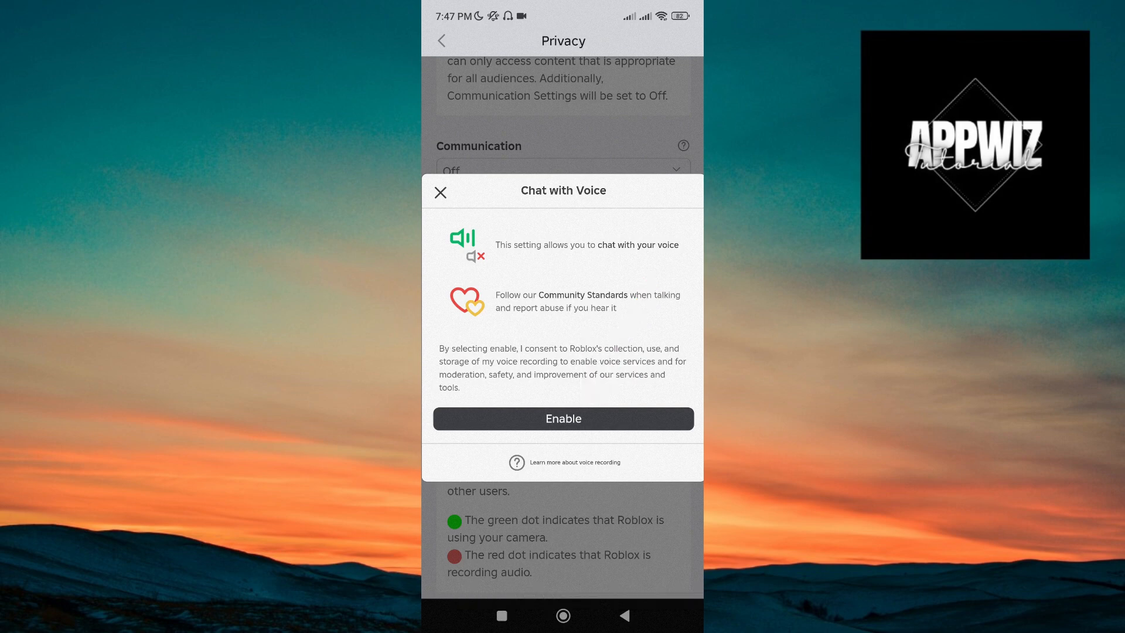
left_click(563, 418)
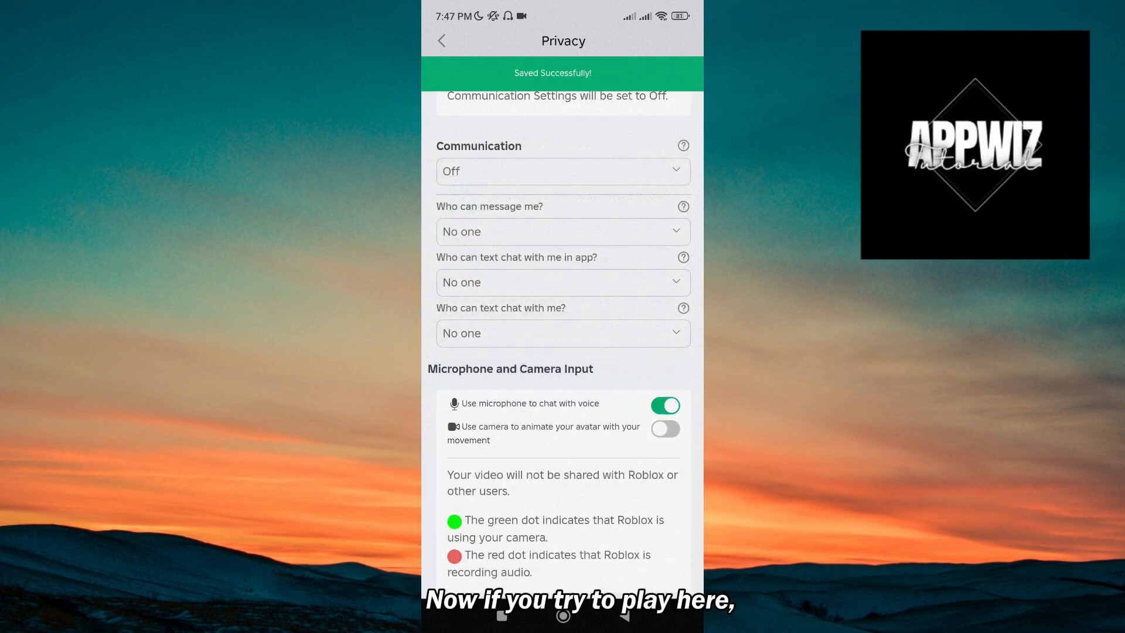